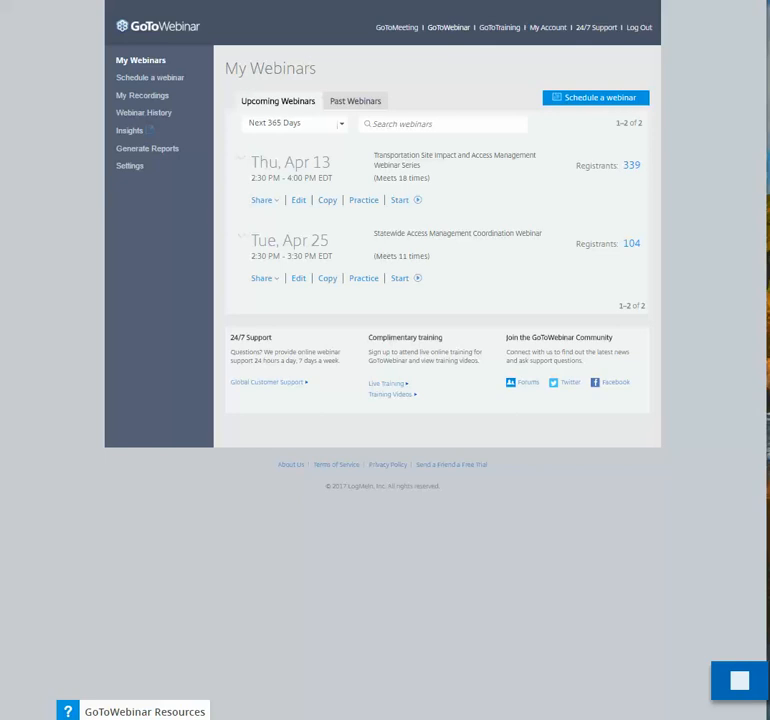
mouse_move(440, 112)
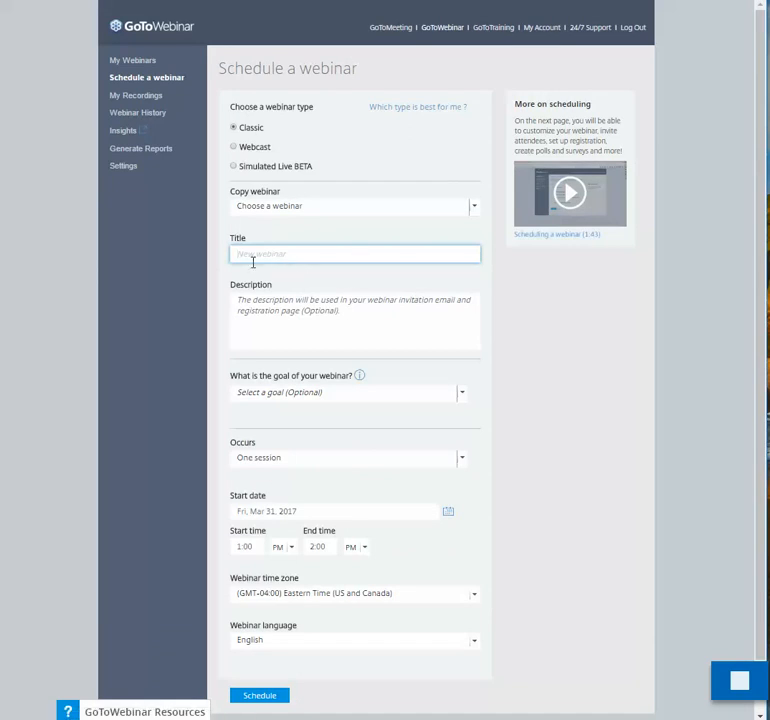
Title the new classic webinar 'video test' and submit it with Schedule.
click(356, 252)
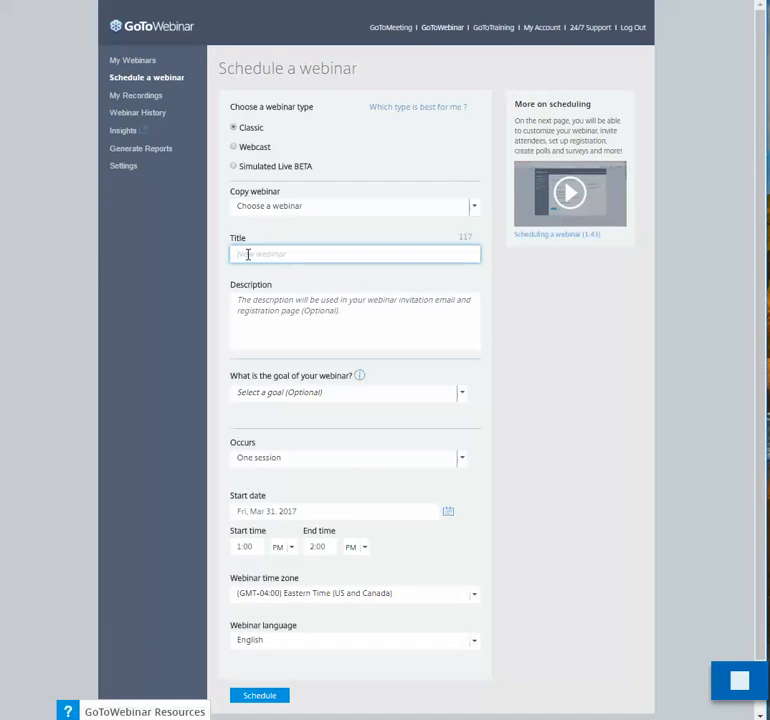
text(v)
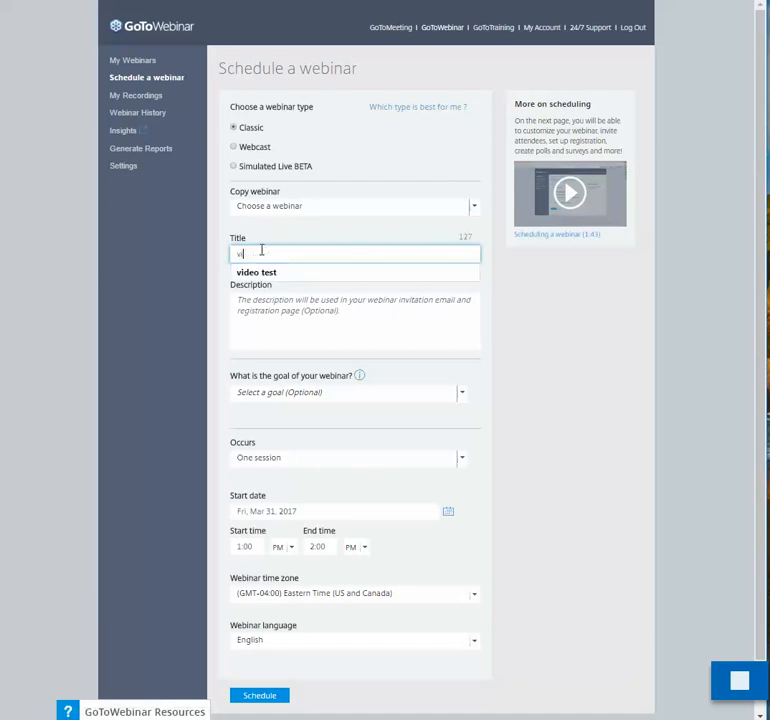
text(video)
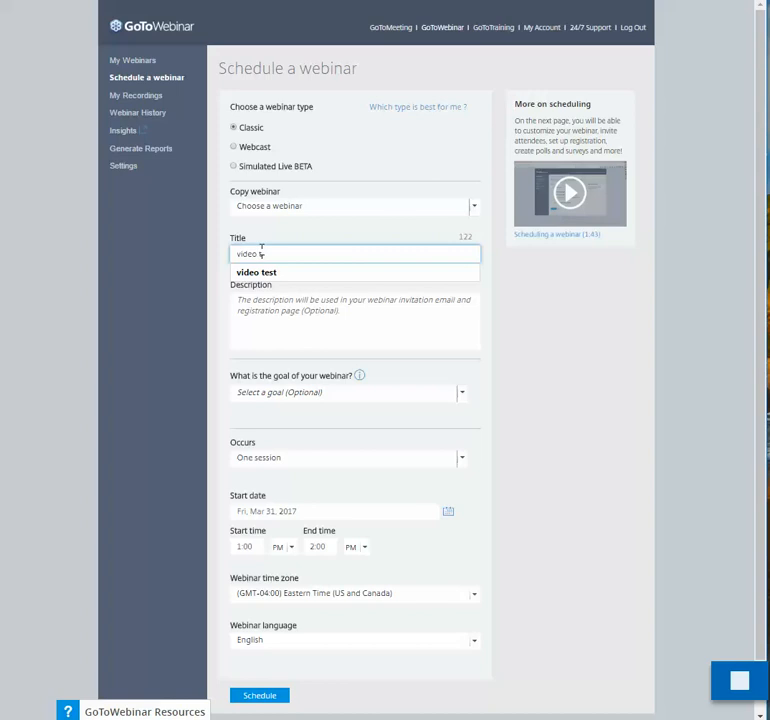
text(test)
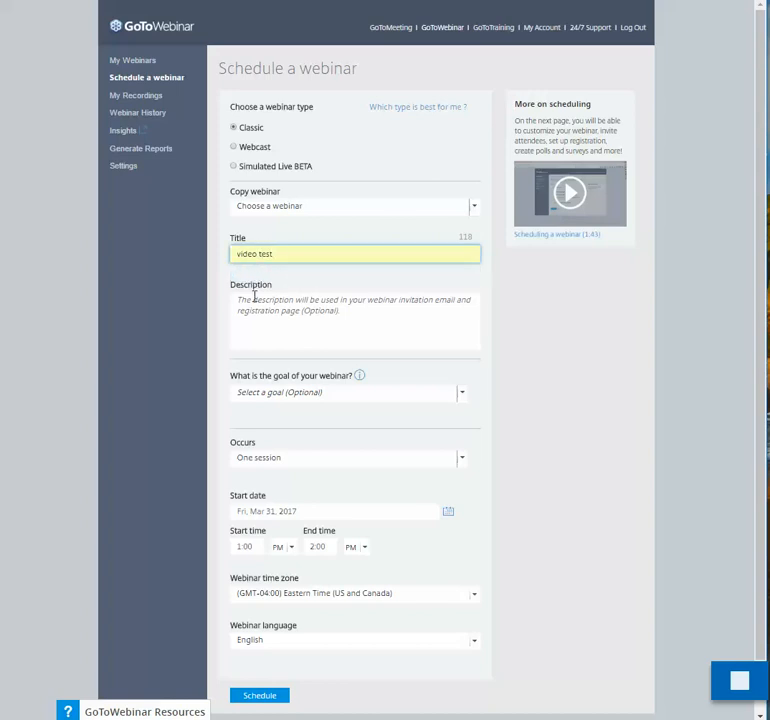
scroll(down, 3)
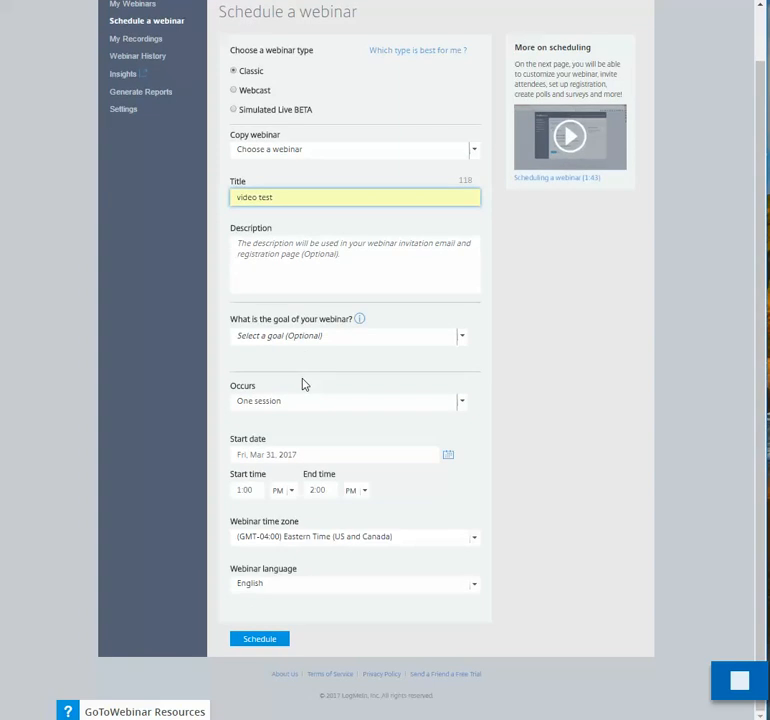
mouse_move(280, 464)
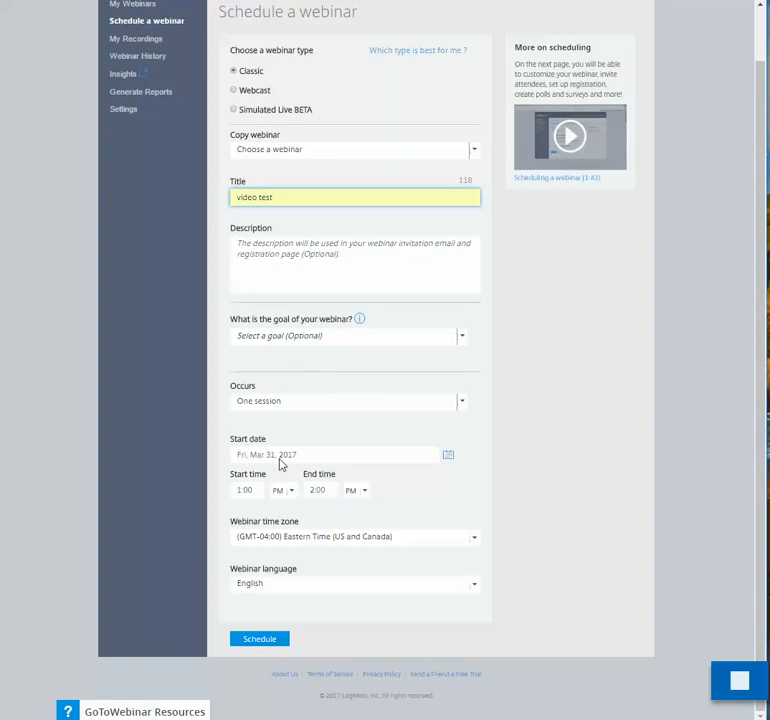
mouse_move(322, 532)
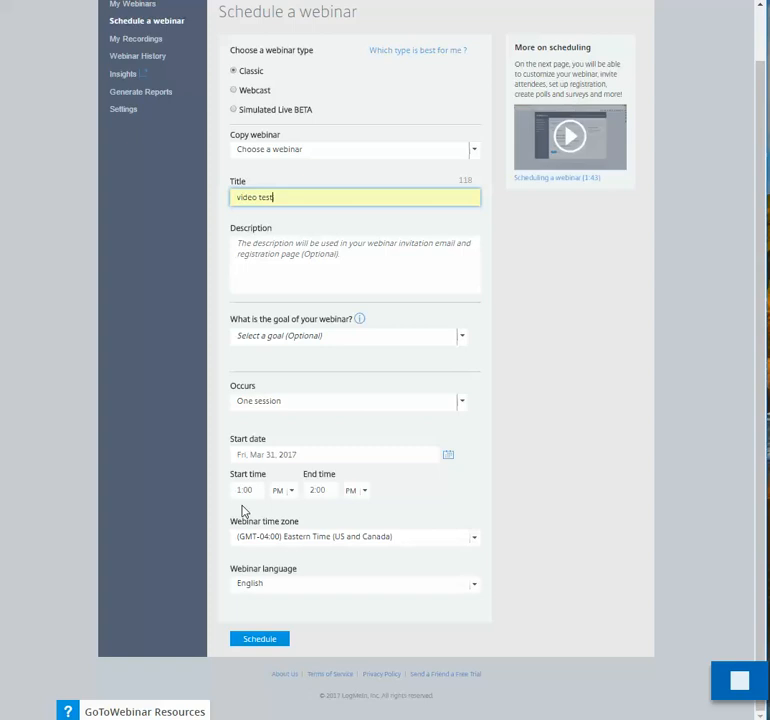
mouse_move(292, 664)
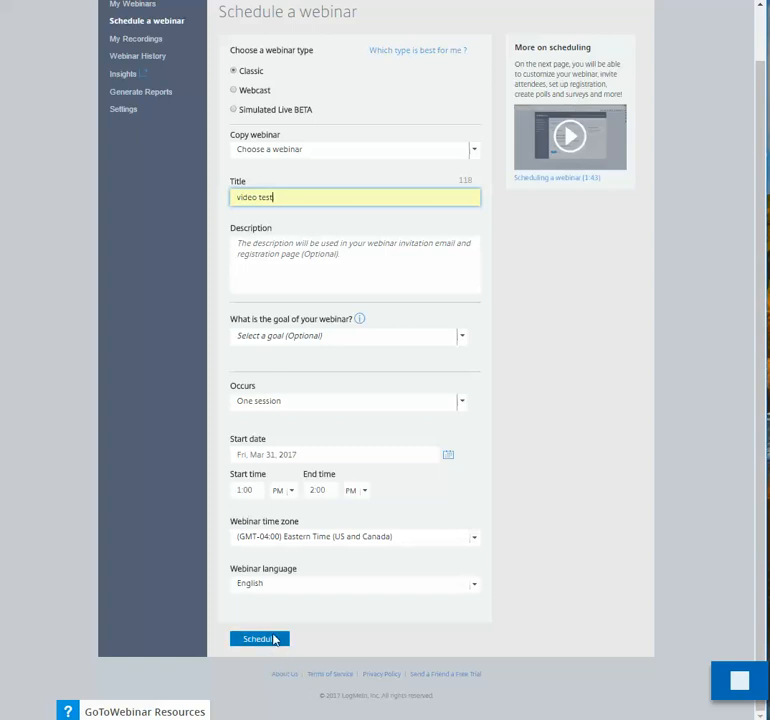
click(258, 640)
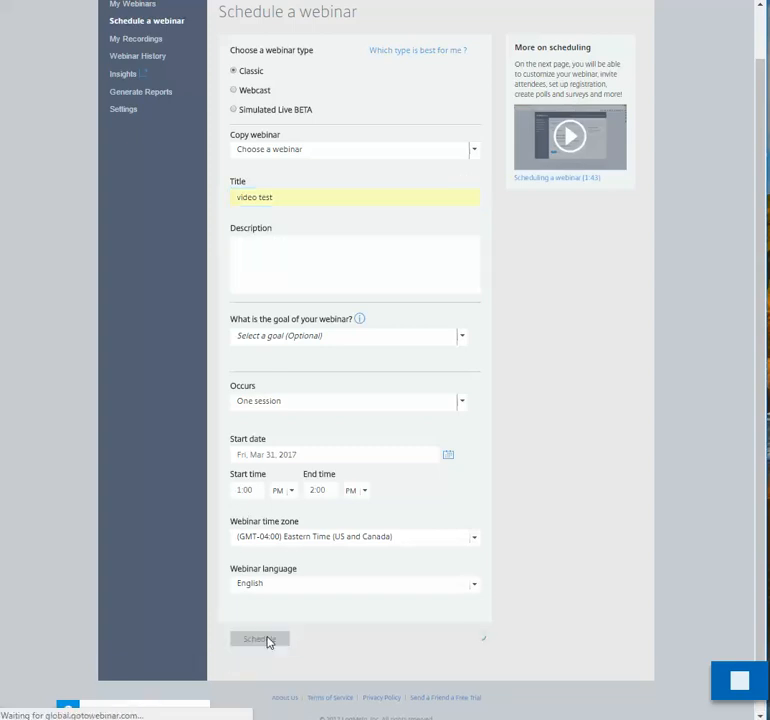
Reach the Manage Webinar page and scroll to the Engage Your Attendees section with Videos.
click(258, 640)
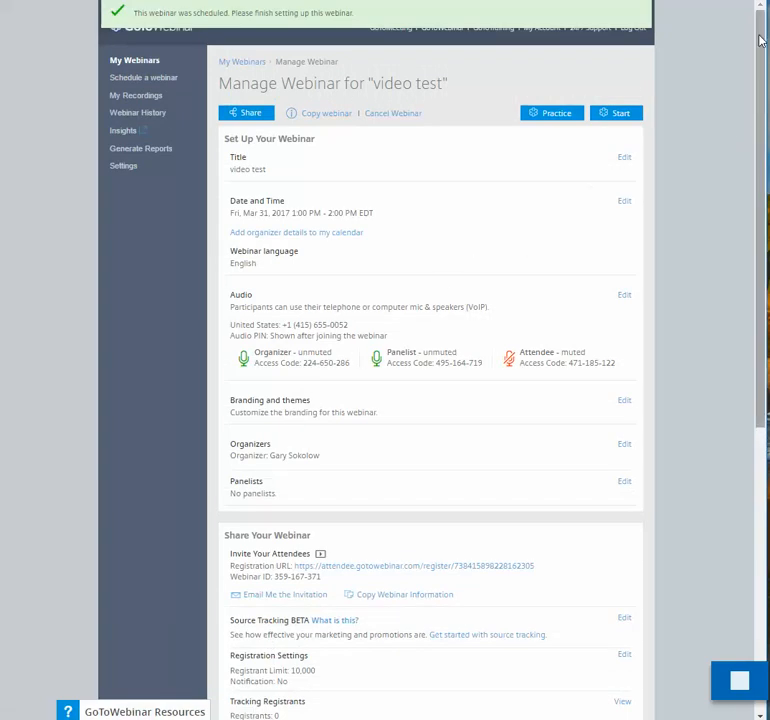
scroll(down, 3)
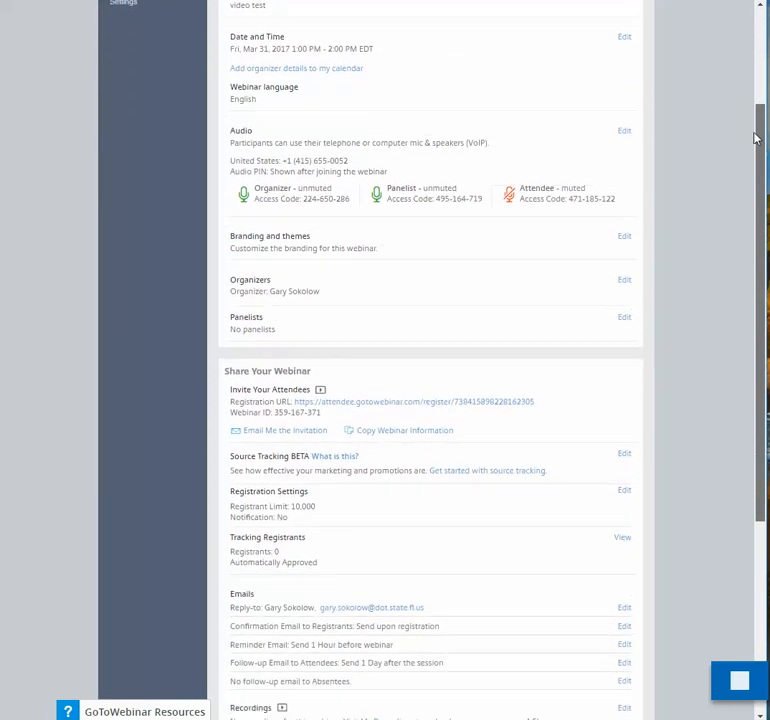
scroll(down, 3)
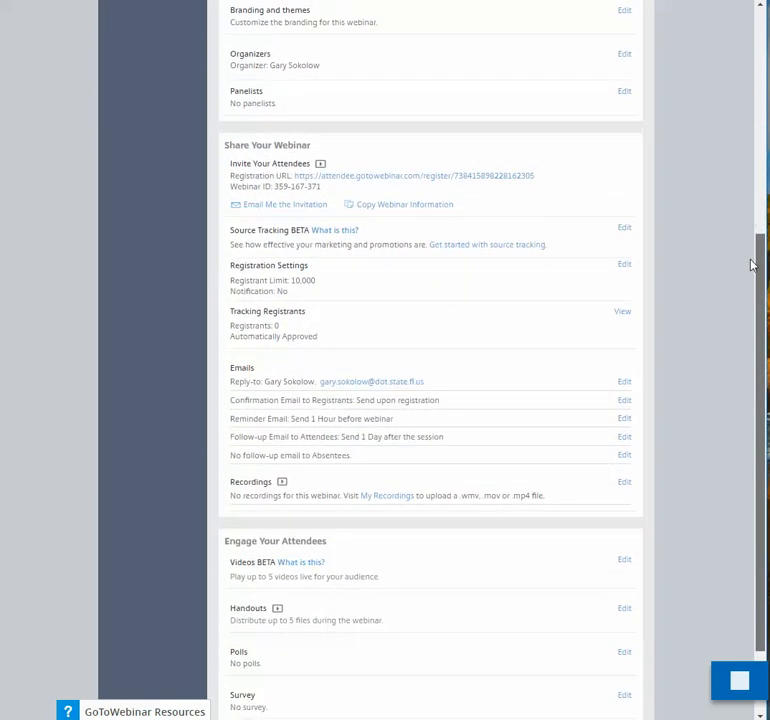
scroll(down, 3)
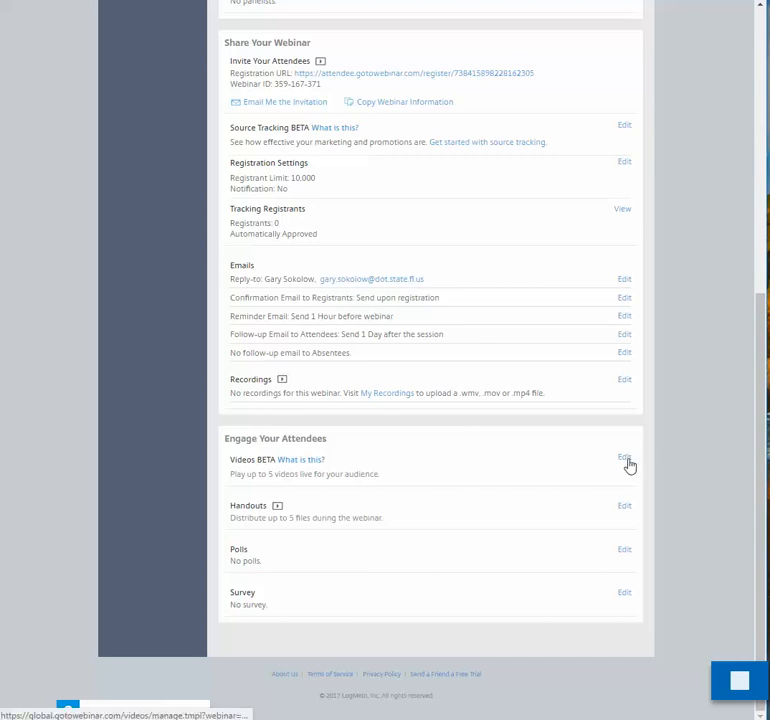
Edit the webinar's Videos settings and drag in the MP4 file to upload it to 100%.
click(624, 458)
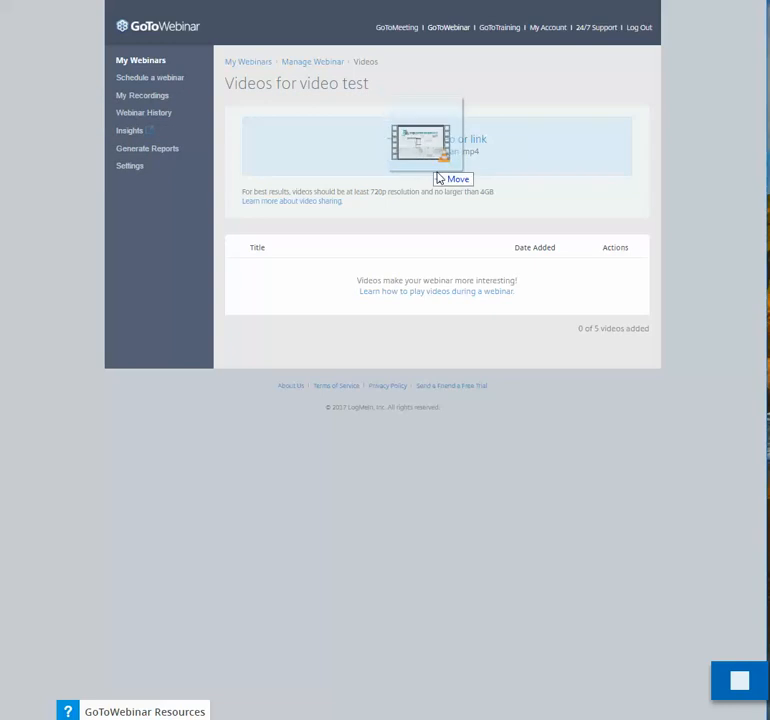
drag(420, 140, 456, 156)
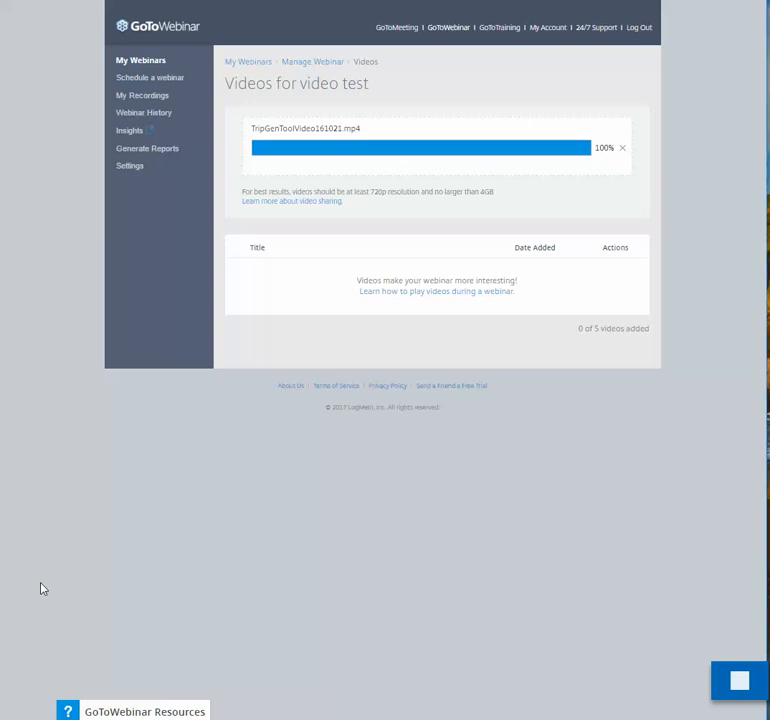
mouse_move(48, 568)
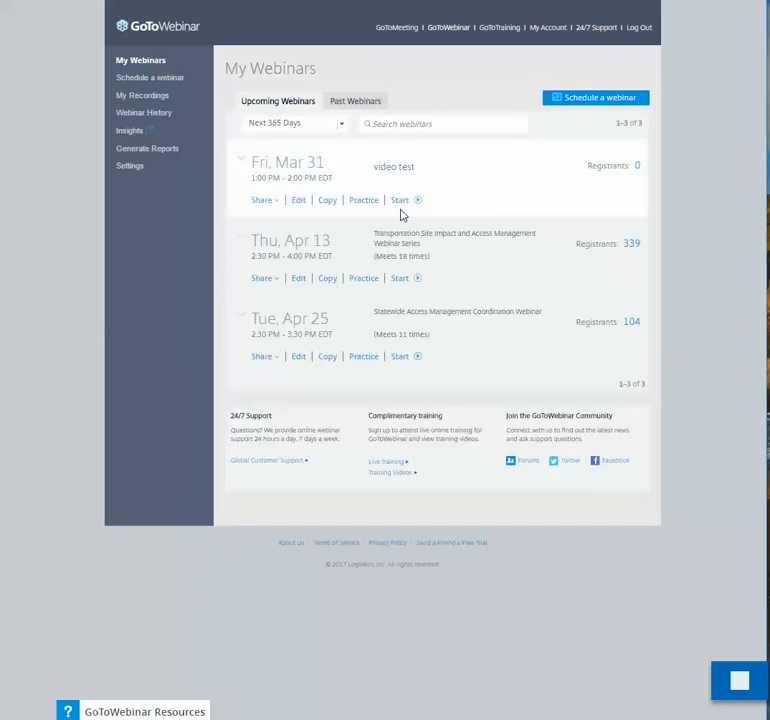
Start the 'video test' webinar from My Webinars and confirm the launch.
click(400, 200)
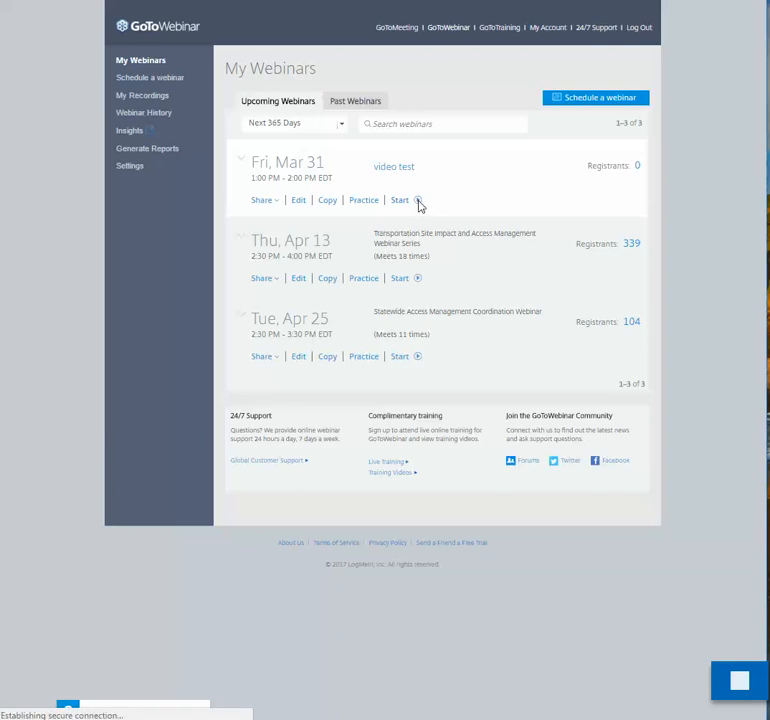
click(400, 200)
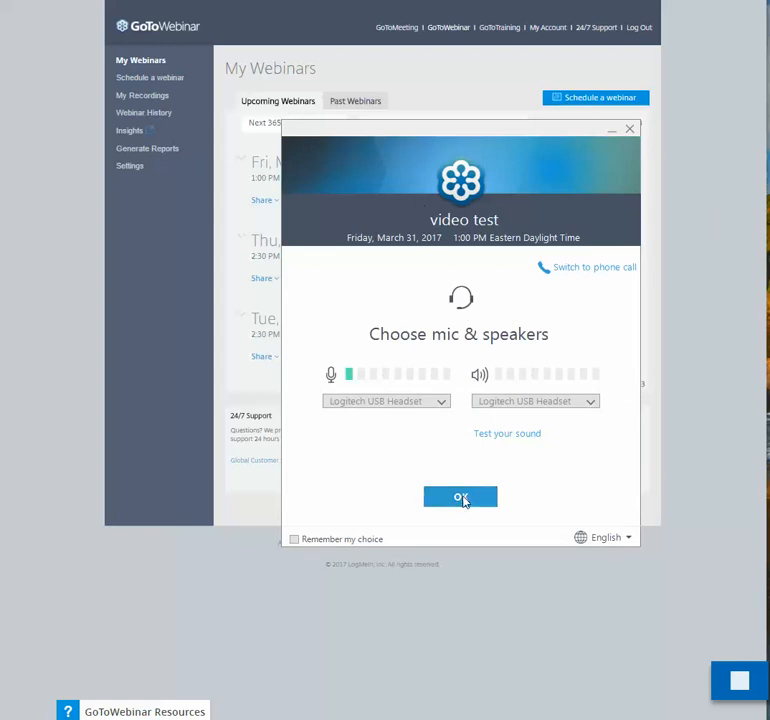
Accept the chosen mic and speakers to bring up the organizer control panel.
click(460, 496)
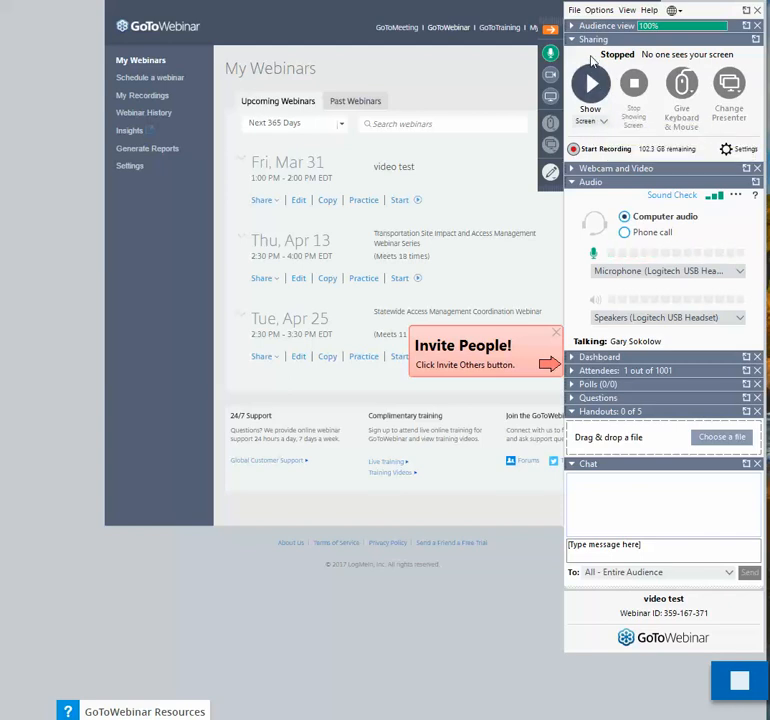
mouse_move(590, 82)
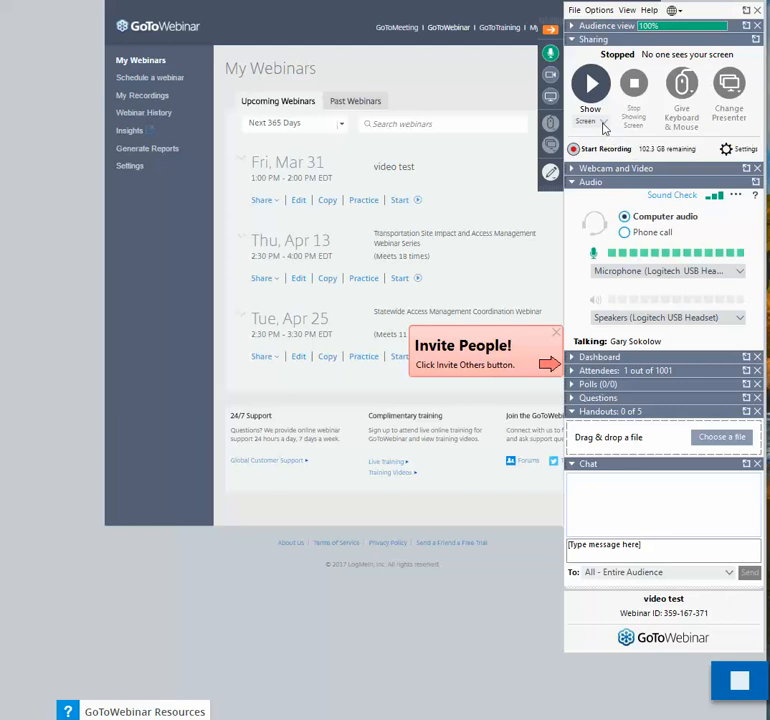
Show the uploaded video to attendees and start its playback.
click(600, 128)
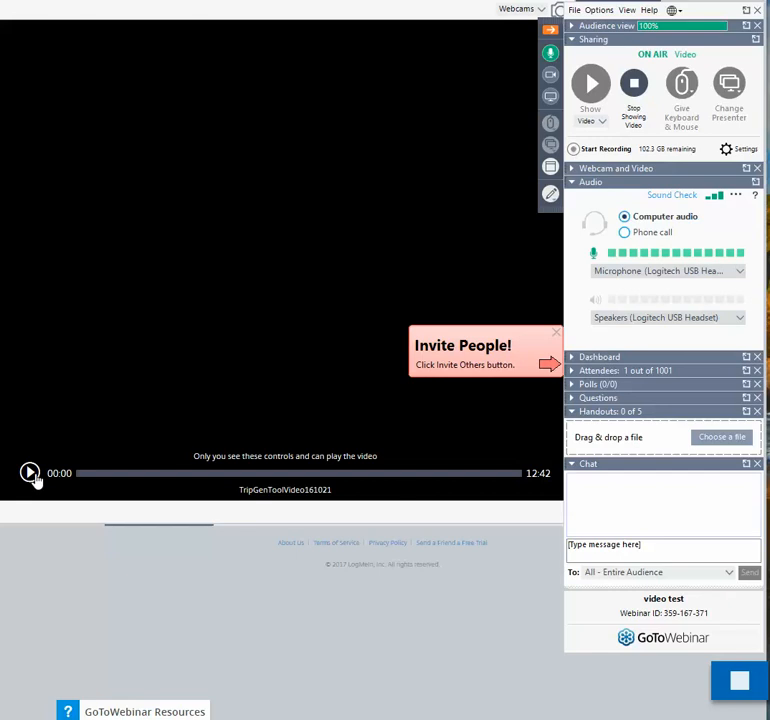
click(30, 472)
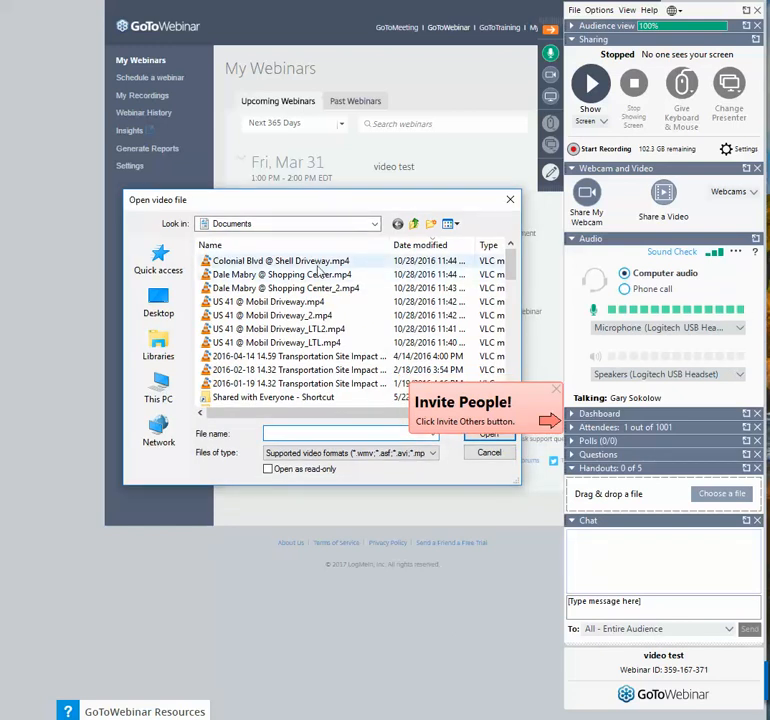
mouse_move(250, 268)
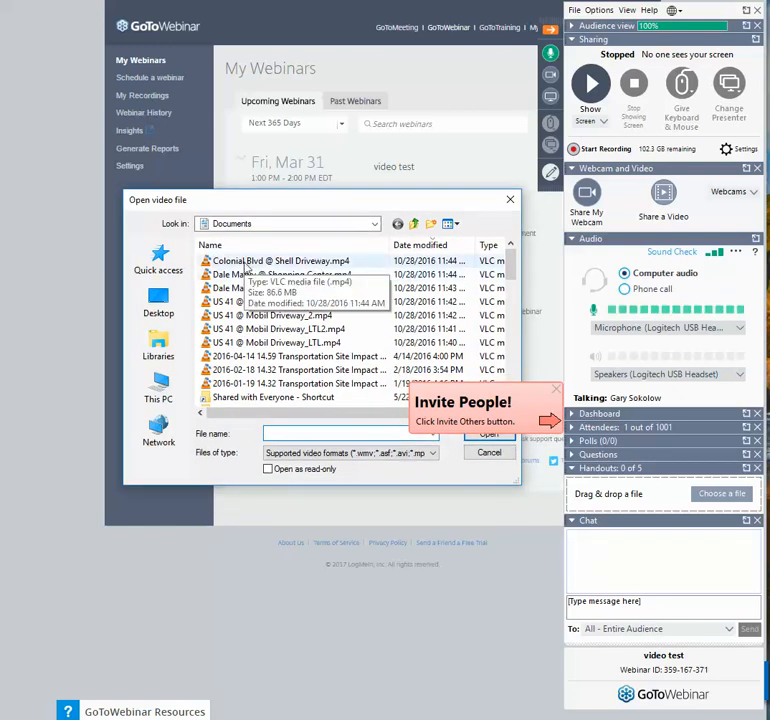
Select Colonial Blvd @ Shell Driveway.mp4 in the chooser, then cancel without sharing it.
click(280, 260)
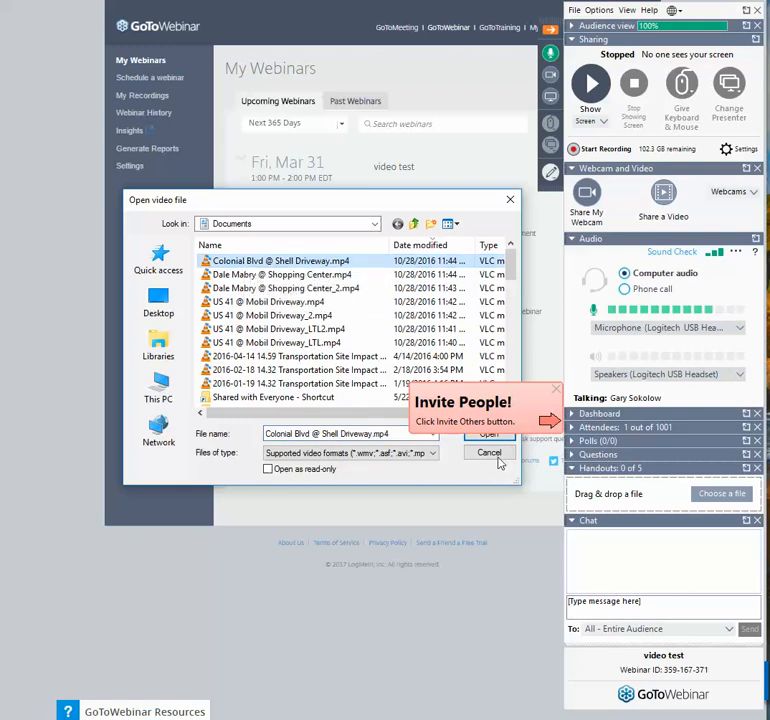
click(490, 452)
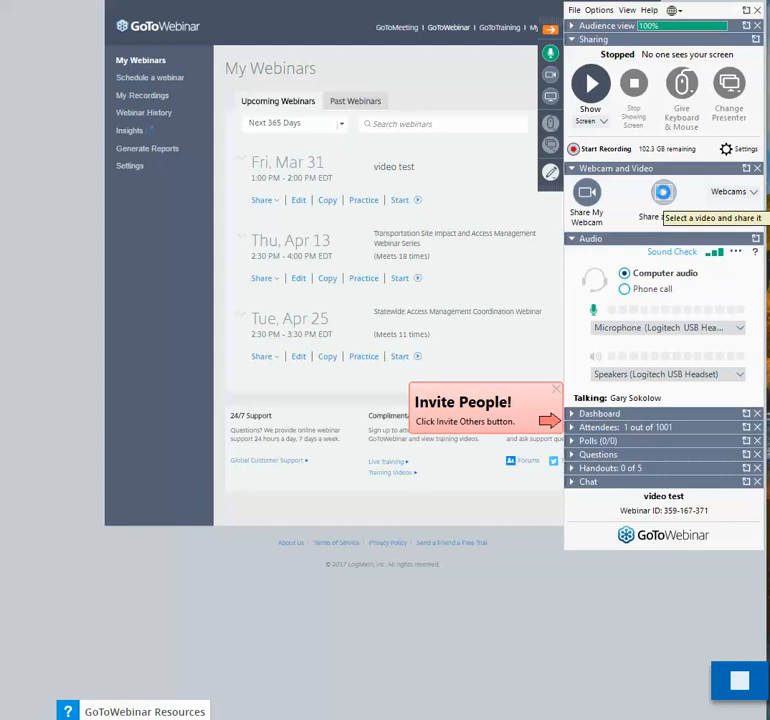
Reopen the Share a Video chooser and browse the MP4 files on the Desktop.
click(664, 192)
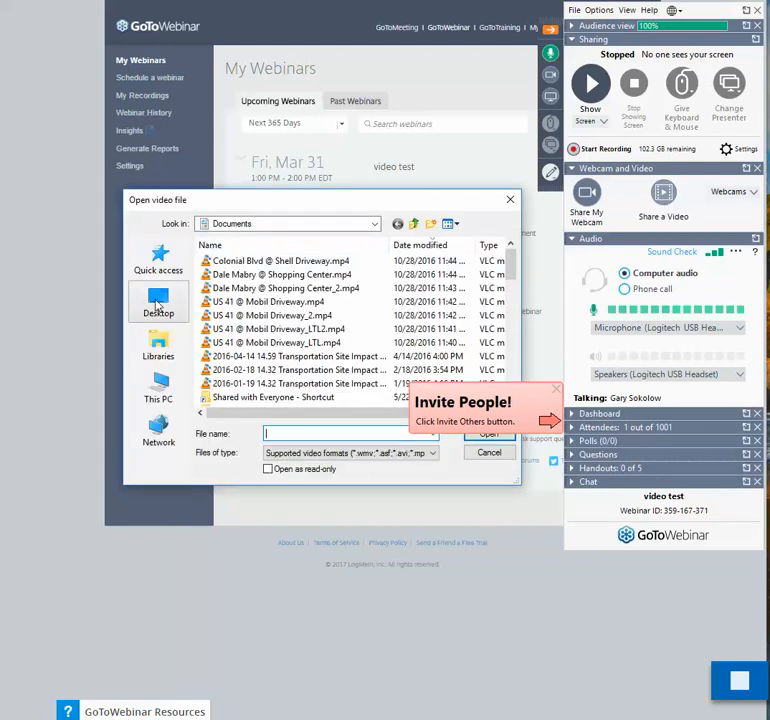
click(158, 302)
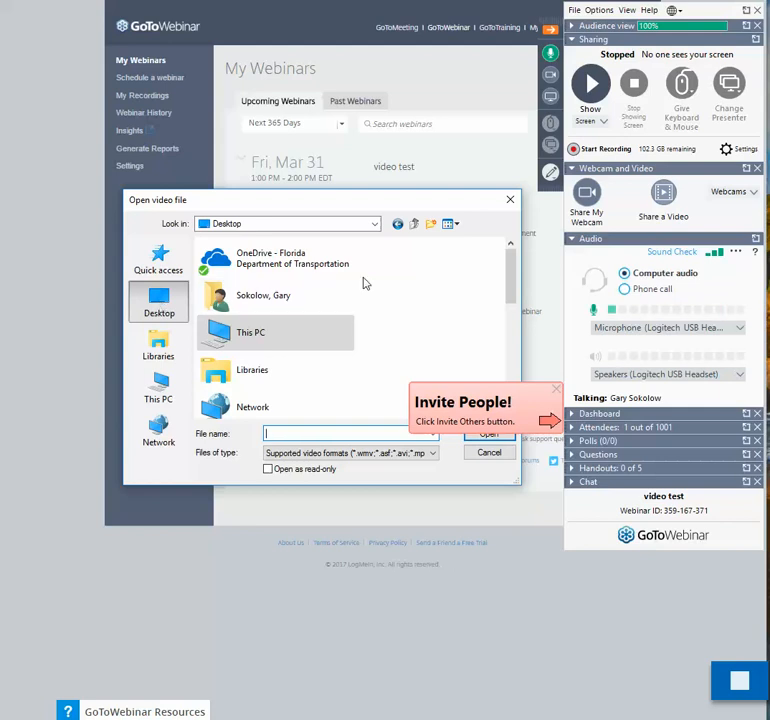
scroll(down, 3)
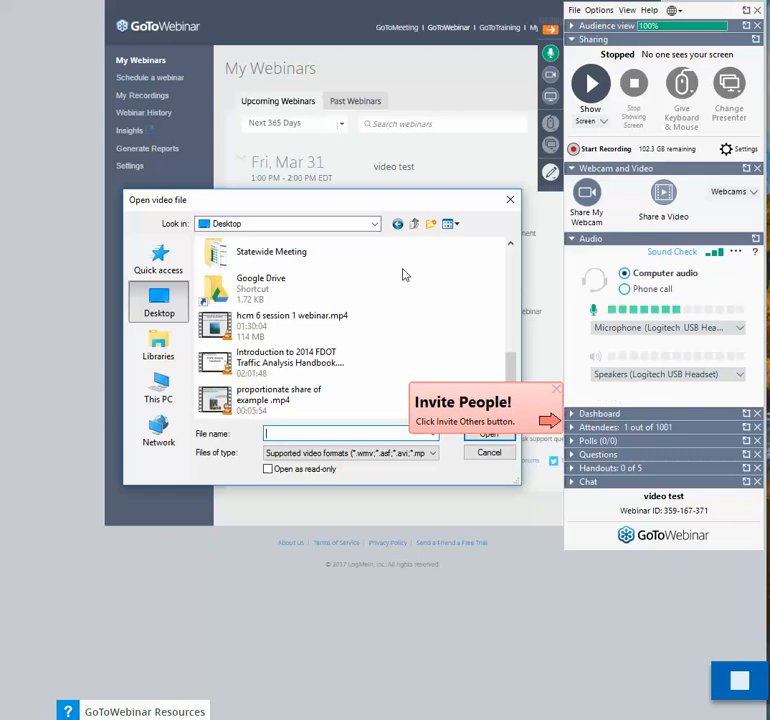
mouse_move(268, 330)
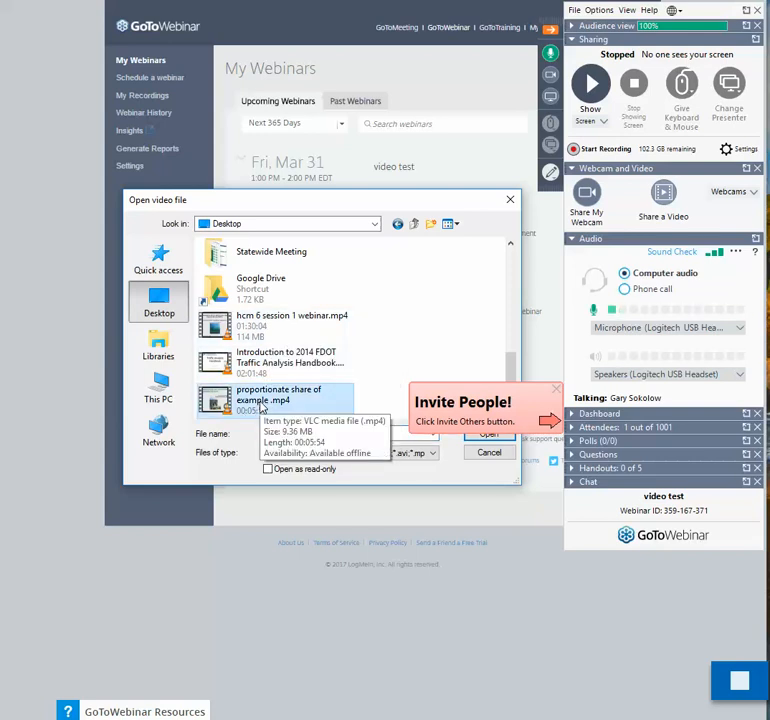
Share 'proportionate share of example.mp4' from the Desktop and pause its playback.
click(278, 394)
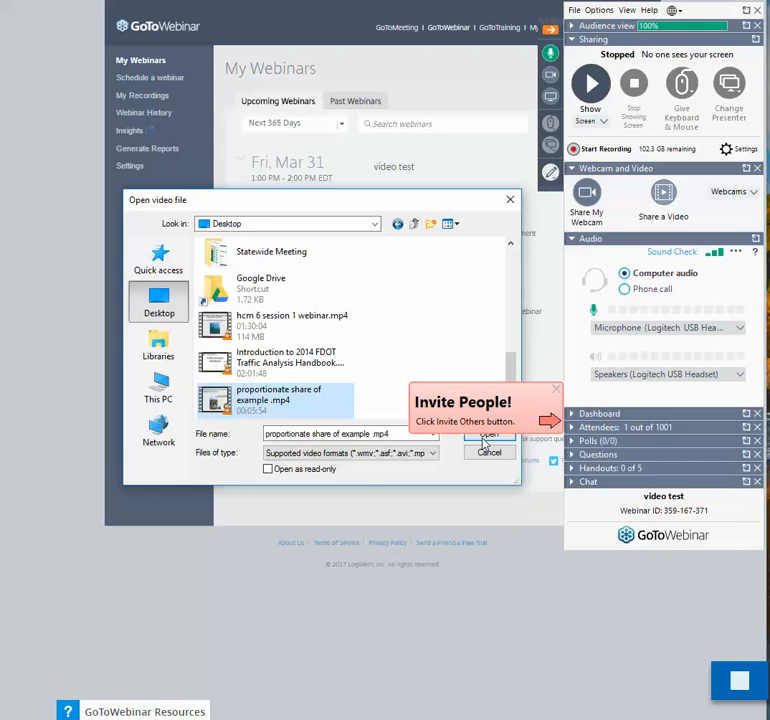
click(490, 434)
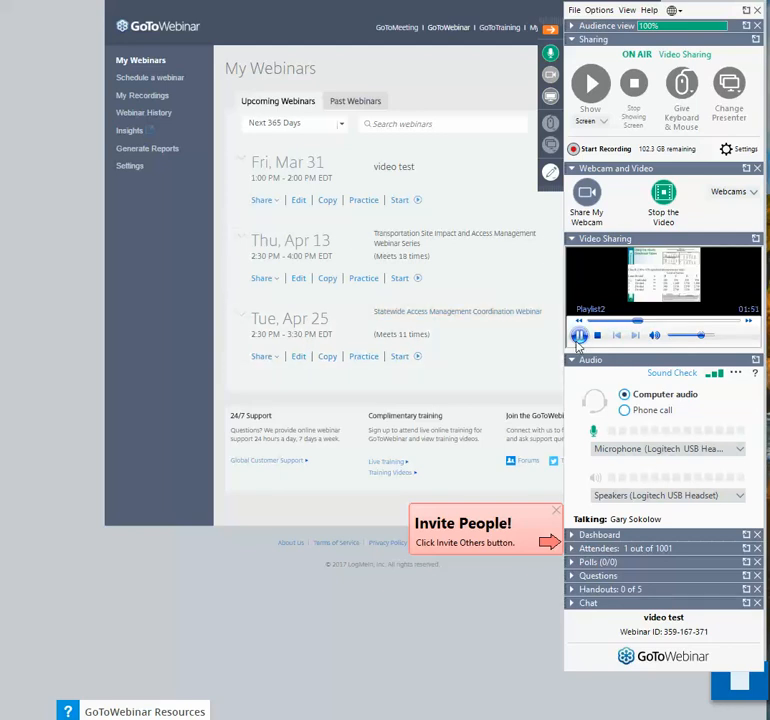
click(580, 336)
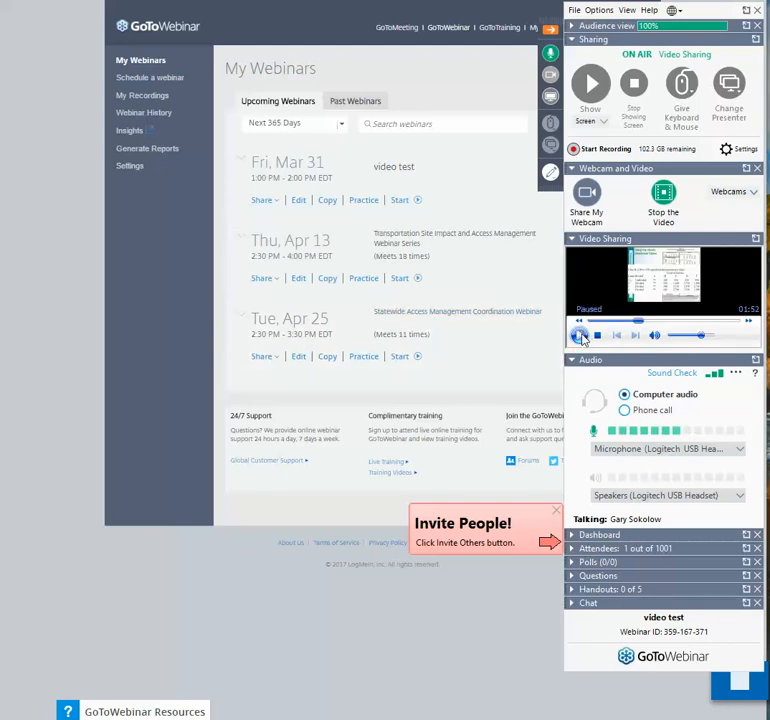